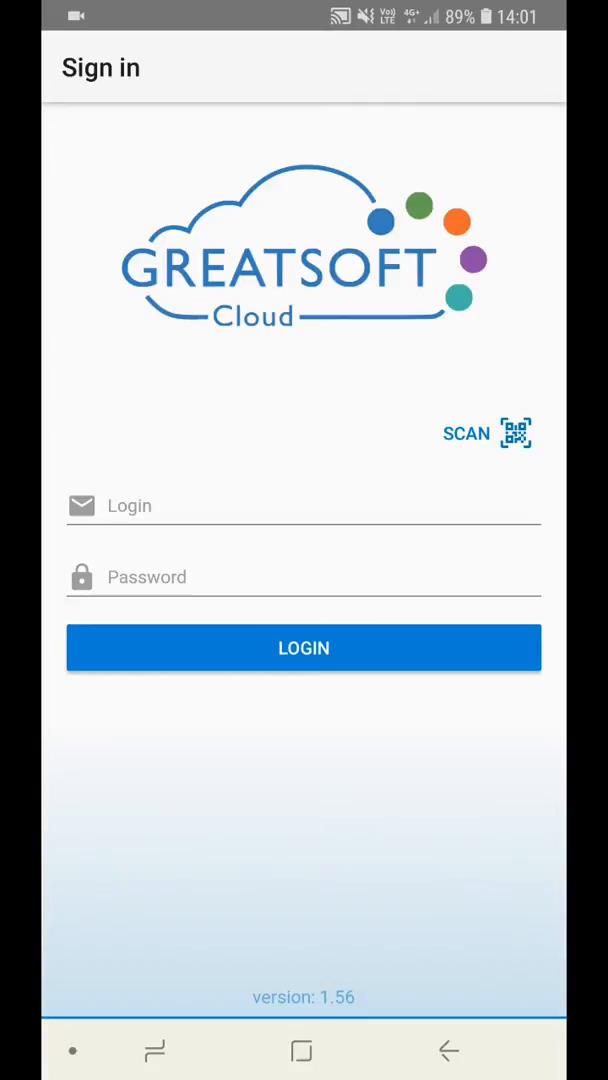
# Start QR-code sign-in and grant GreatSoft GO! camera permission
pyautogui.click(303, 648)
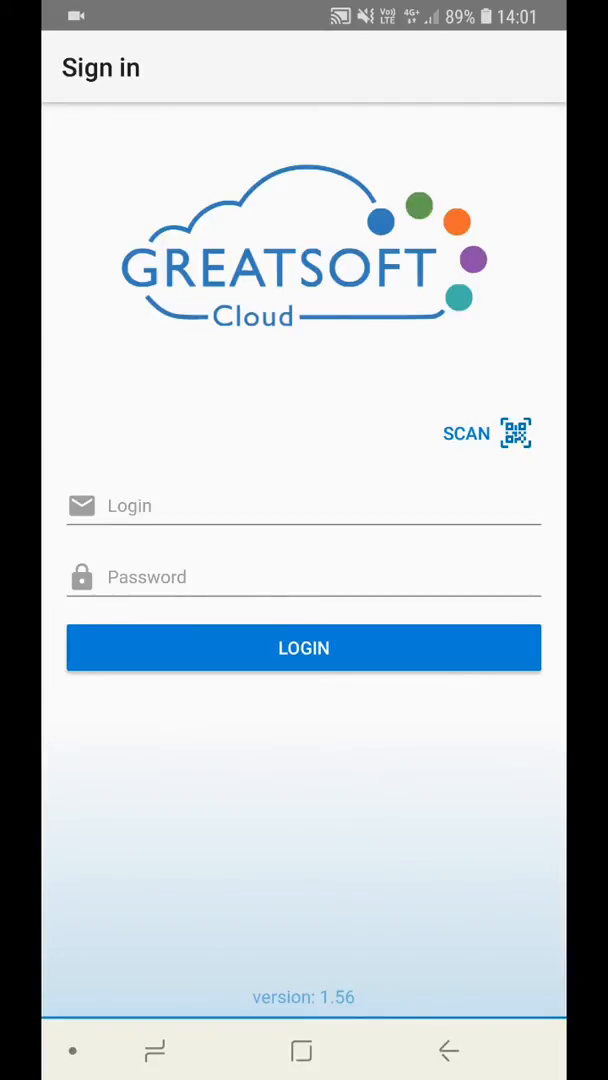
pyautogui.click(489, 433)
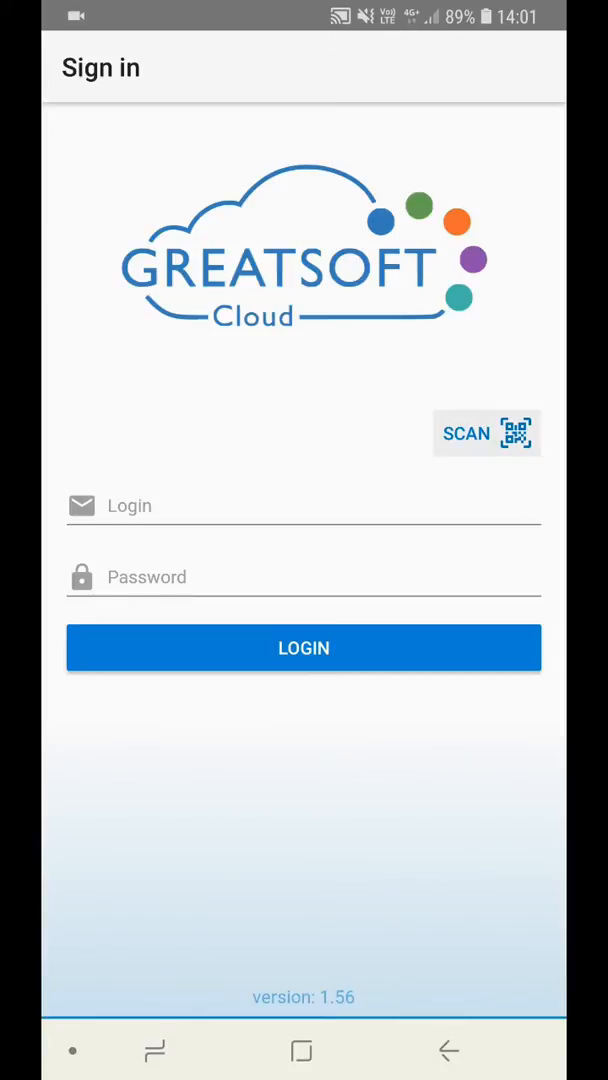
pyautogui.click(486, 433)
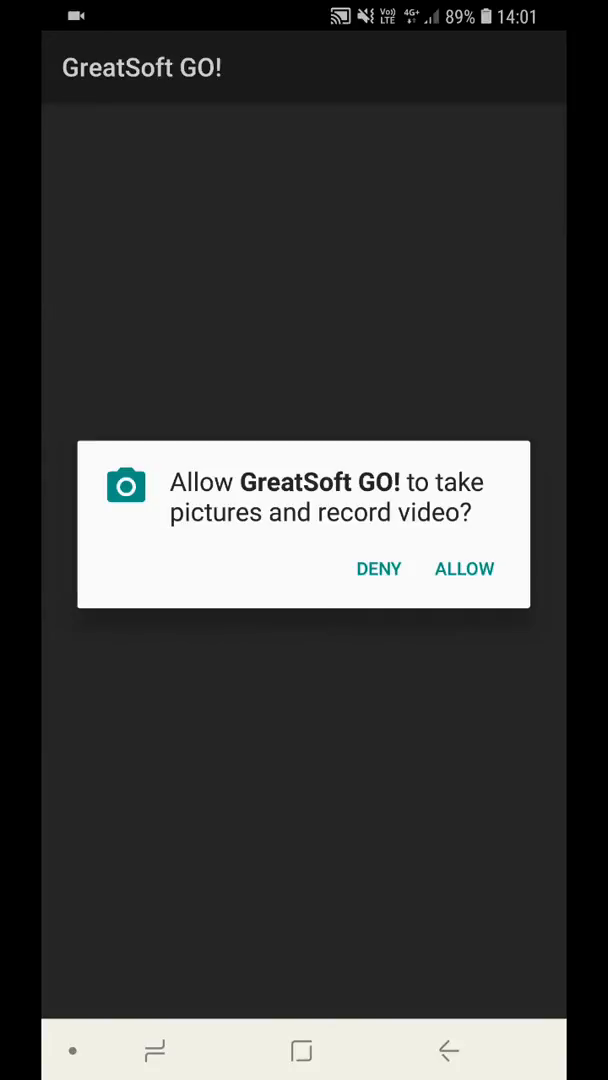
pyautogui.click(464, 568)
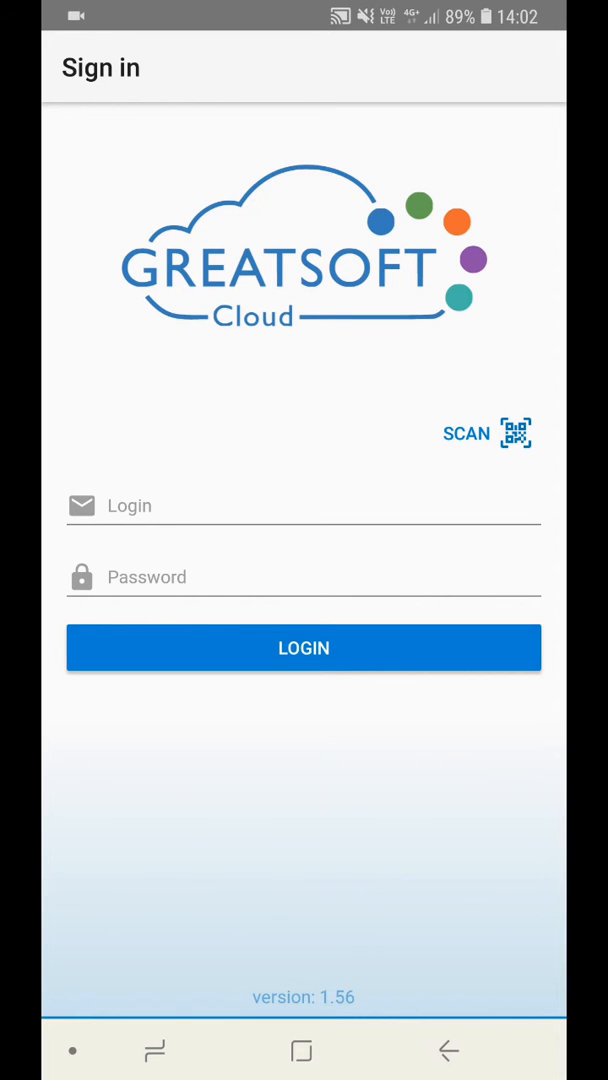
# Rescan to log in, decline Samsung Pass saving, and allow calendar access
pyautogui.click(303, 648)
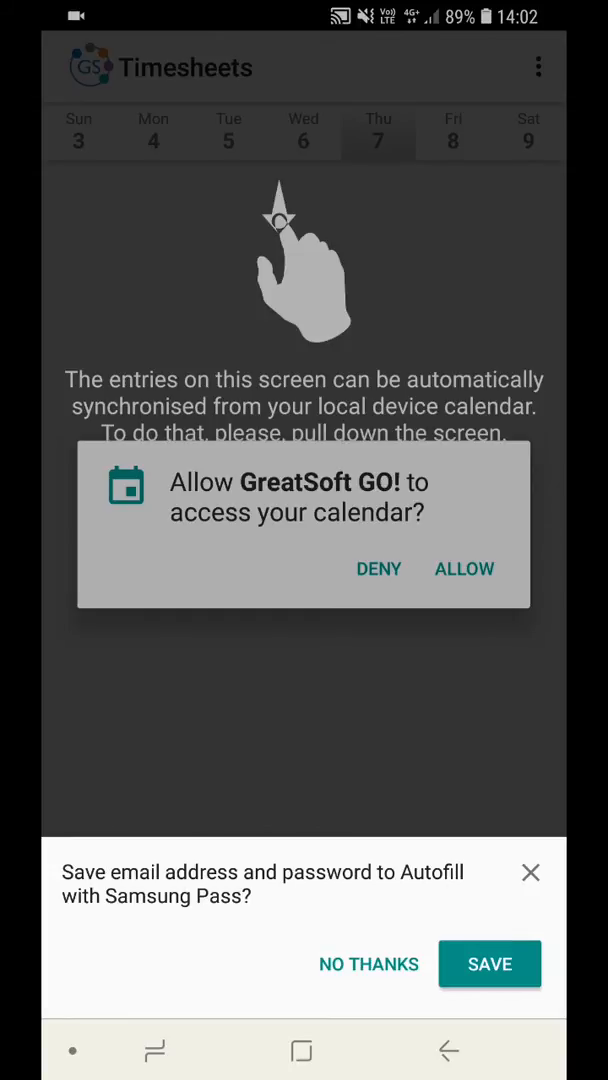
pyautogui.click(368, 964)
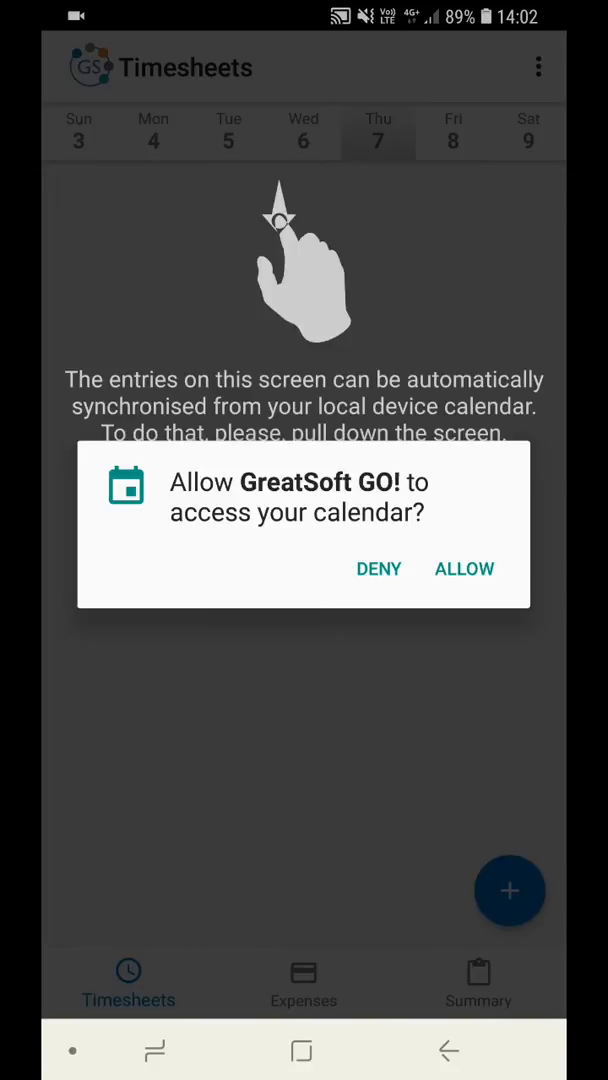
pyautogui.click(464, 568)
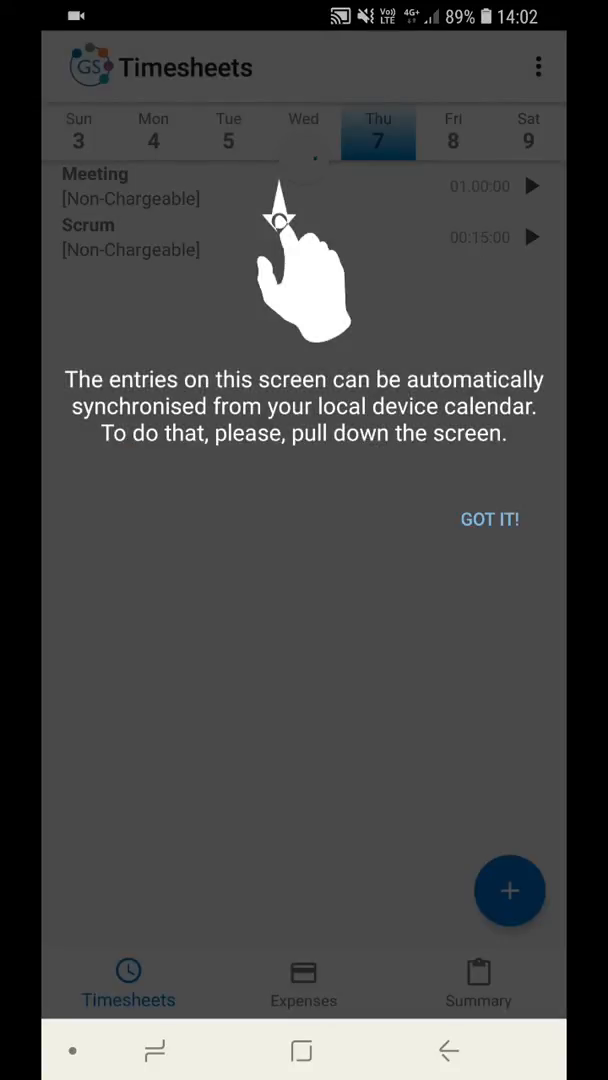